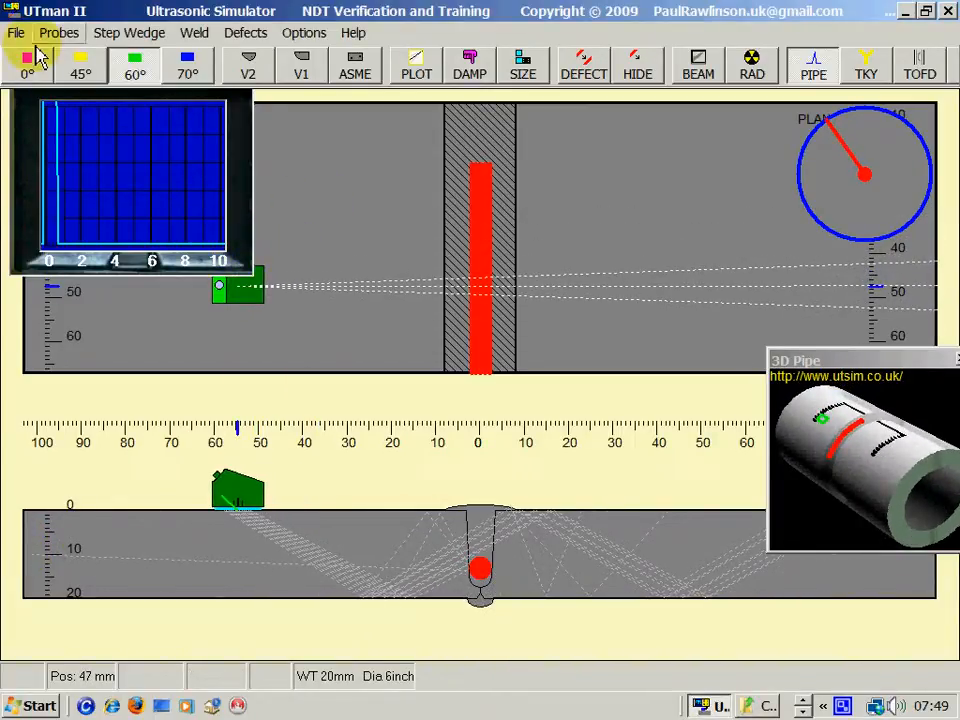
# - Put the 0° compression wave probe on the plate
pyautogui.click(27, 57)
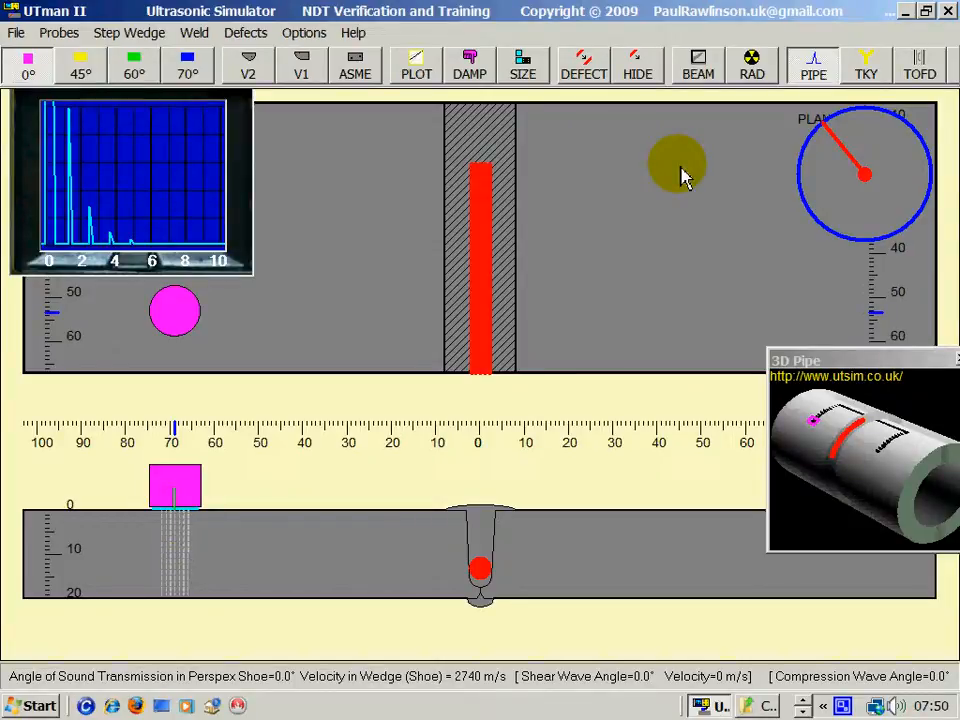
pyautogui.press('shift+f12')
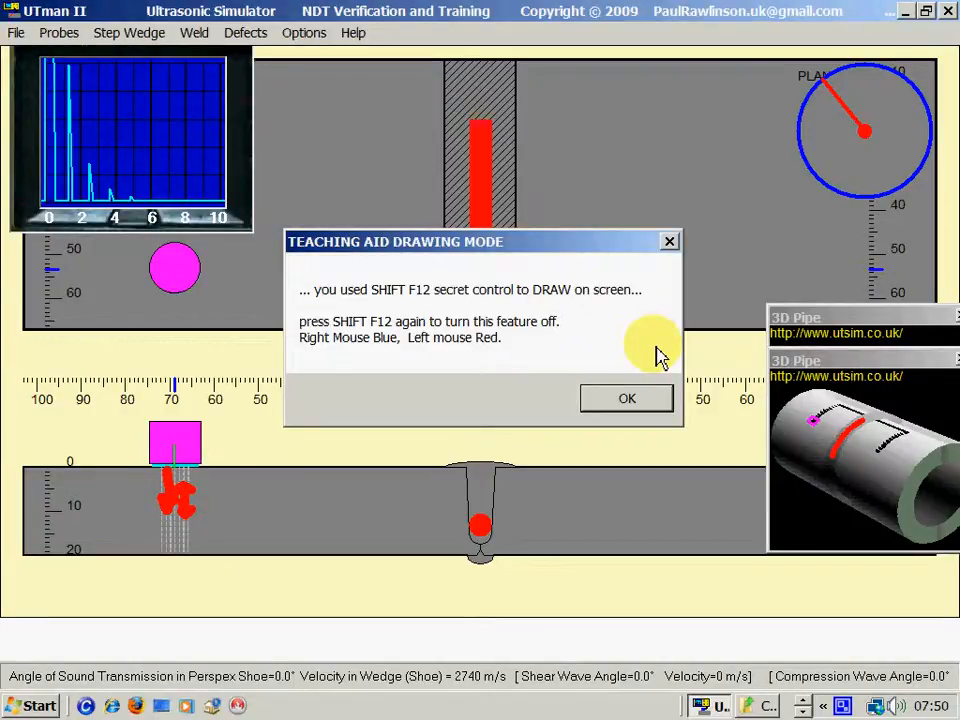
pyautogui.click(626, 397)
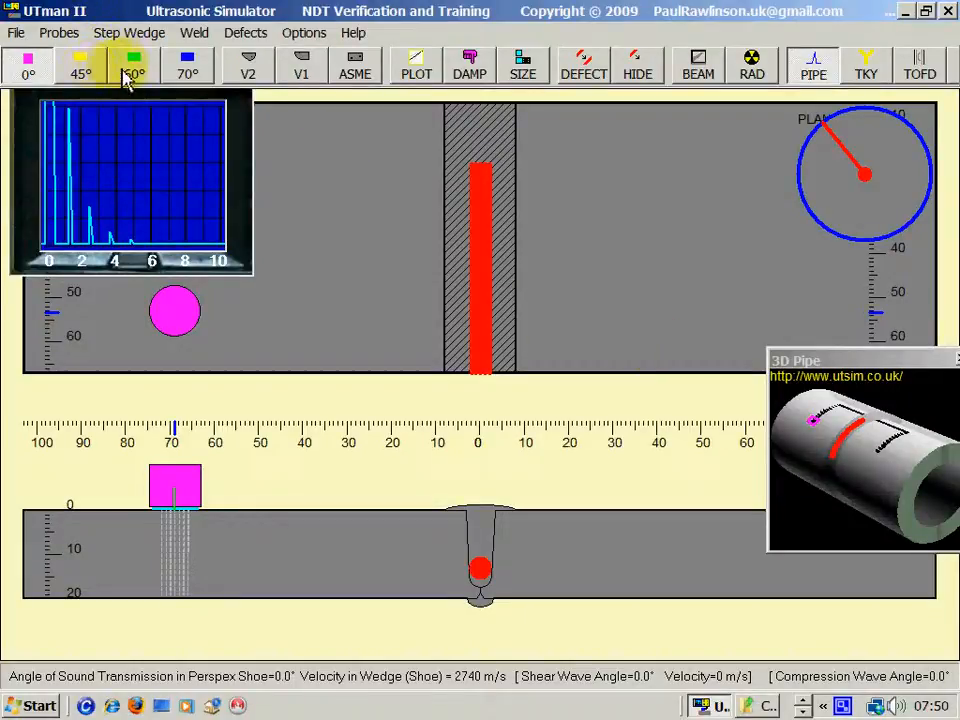
# - Compare the 60° shear and 0° compression beams, ending on the 60° probe
pyautogui.click(133, 65)
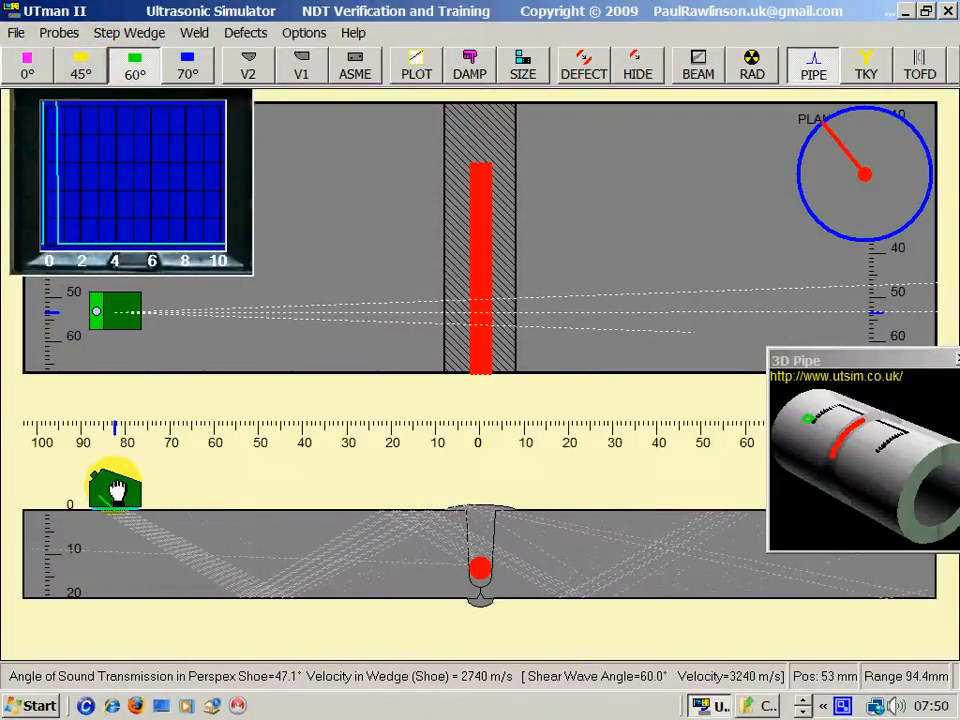
pyautogui.click(80, 65)
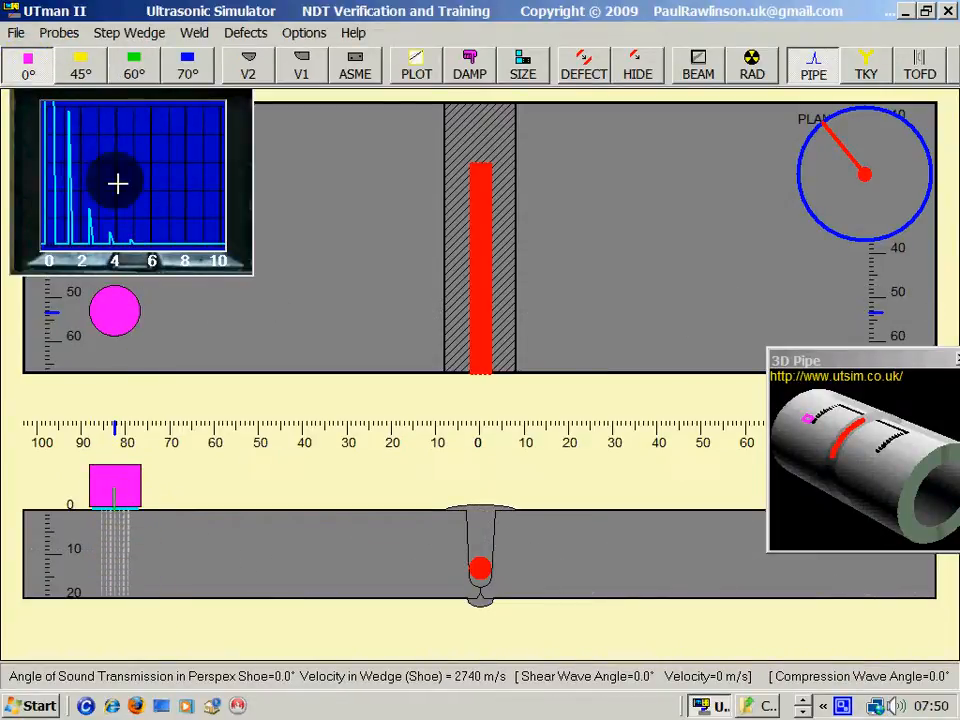
pyautogui.click(133, 65)
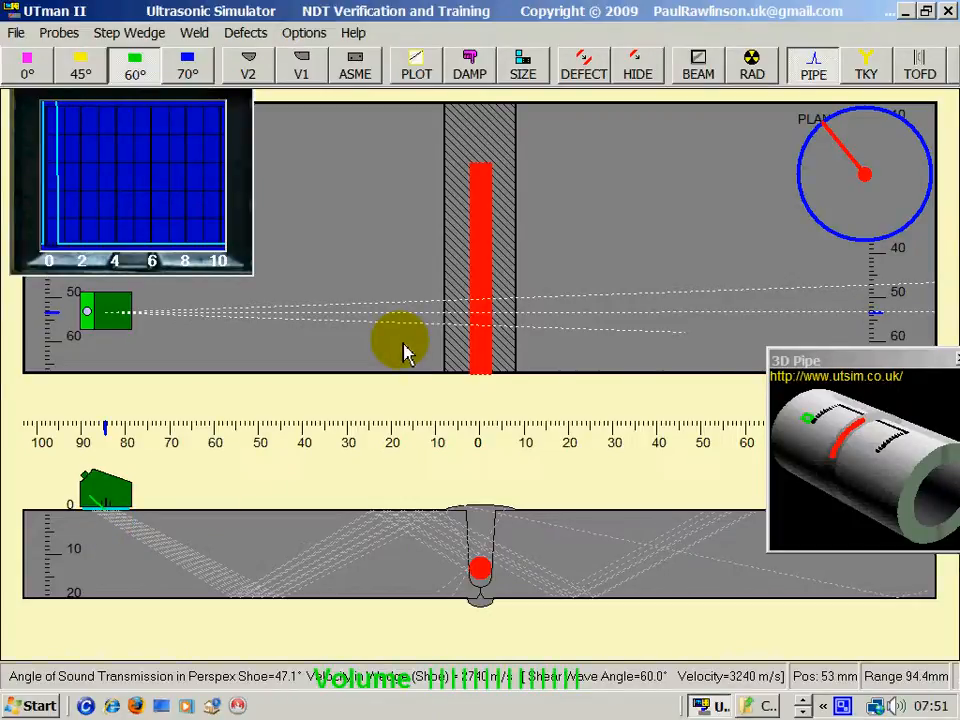
pyautogui.press('shift+f12')
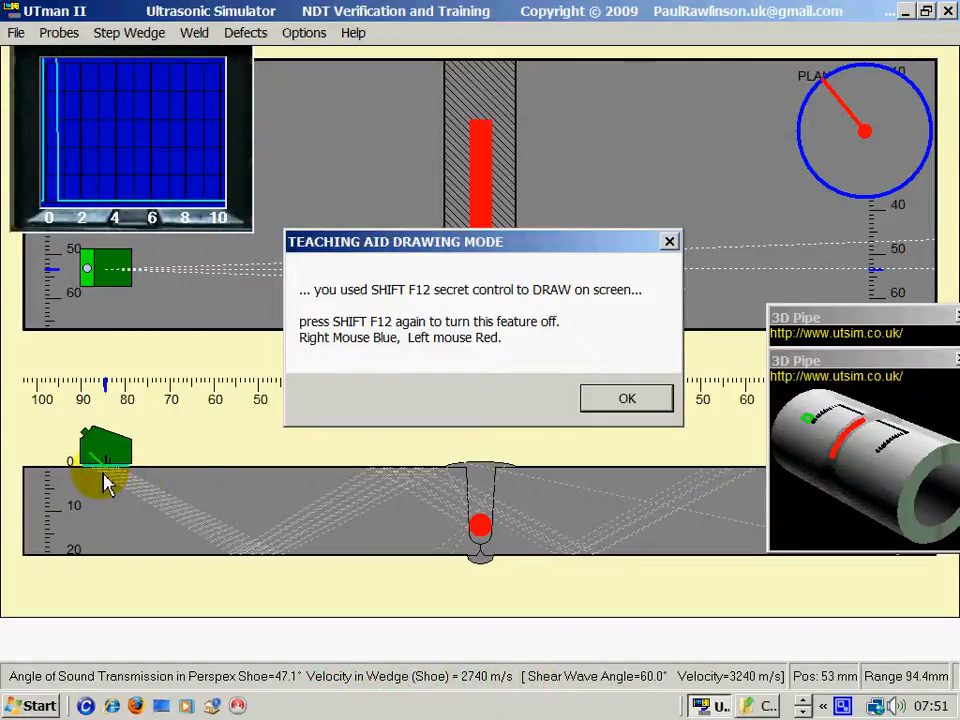
pyautogui.moveTo(100, 470); pyautogui.dragTo(210, 540)
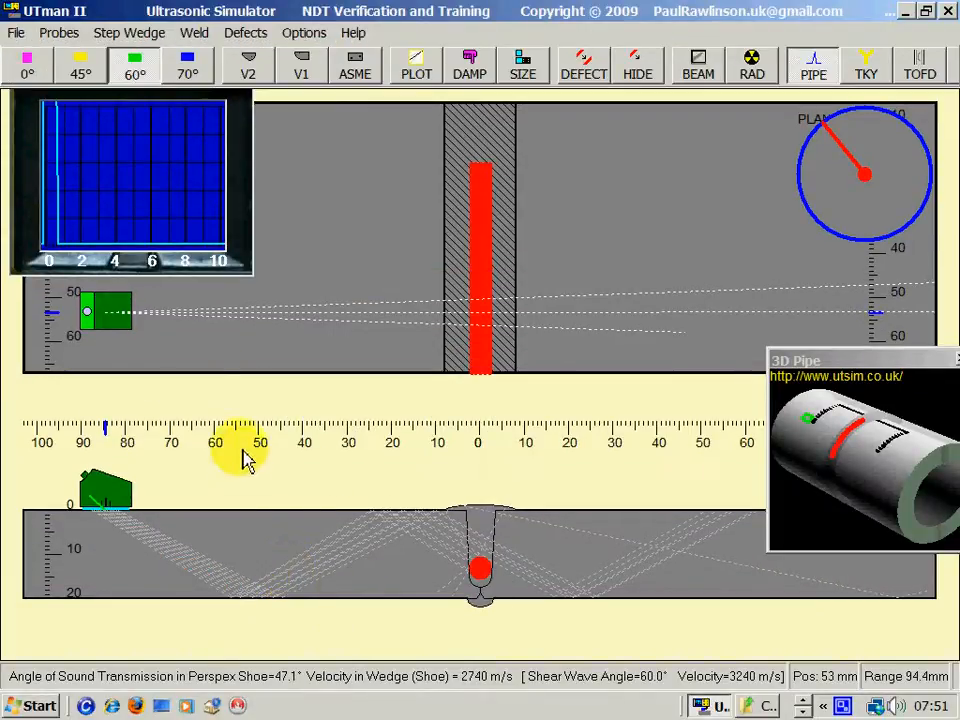
# - Open Probes > Adjust Angle in Wedge (Shoe) and switch to the 45° shear probe
pyautogui.click(59, 33)
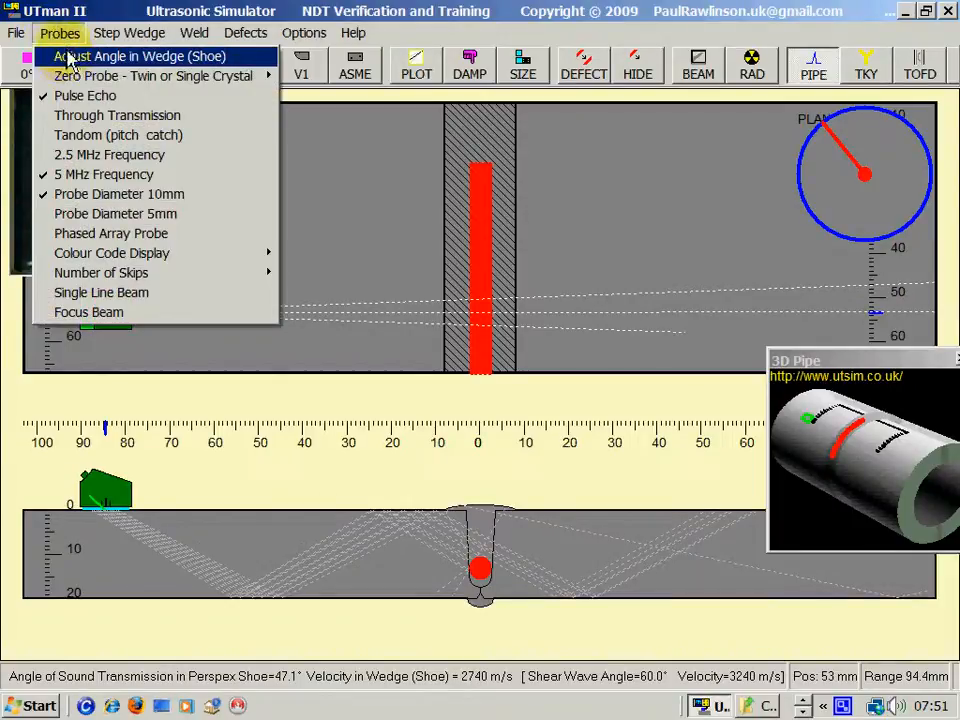
pyautogui.click(138, 56)
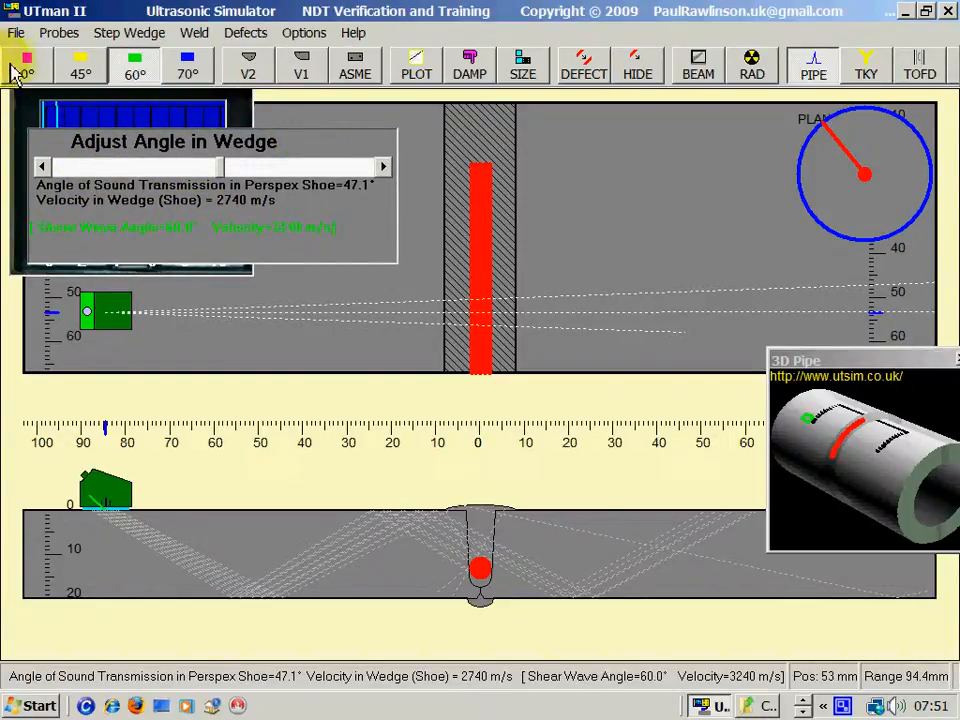
pyautogui.click(187, 65)
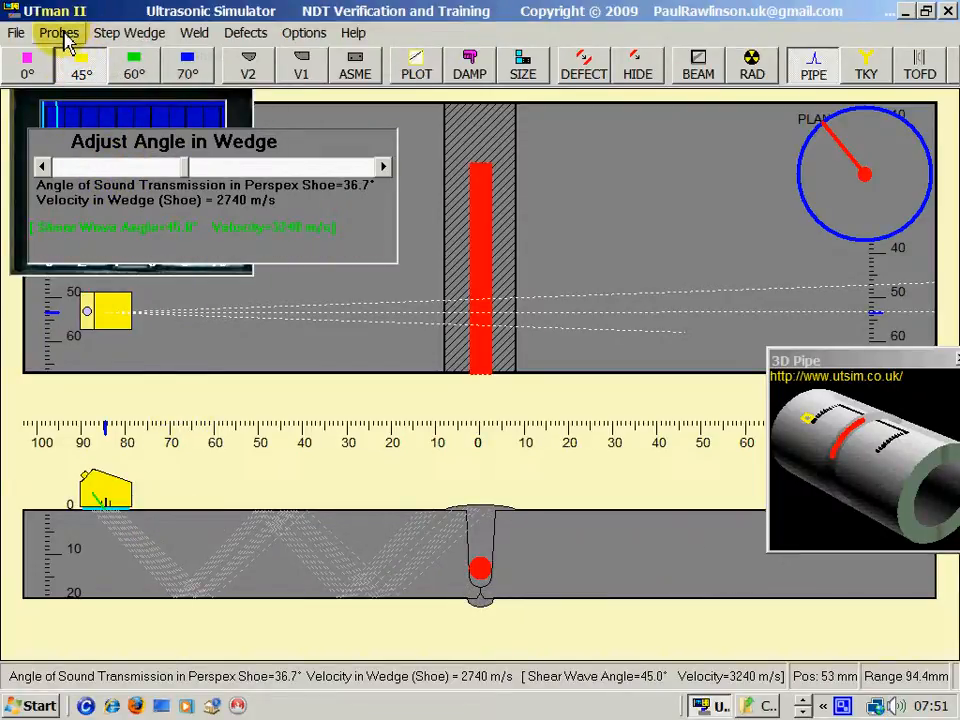
# - Turn on colour-coded beam paths and use the 60° shear probe at shoe angle 47.1°
pyautogui.click(59, 32)
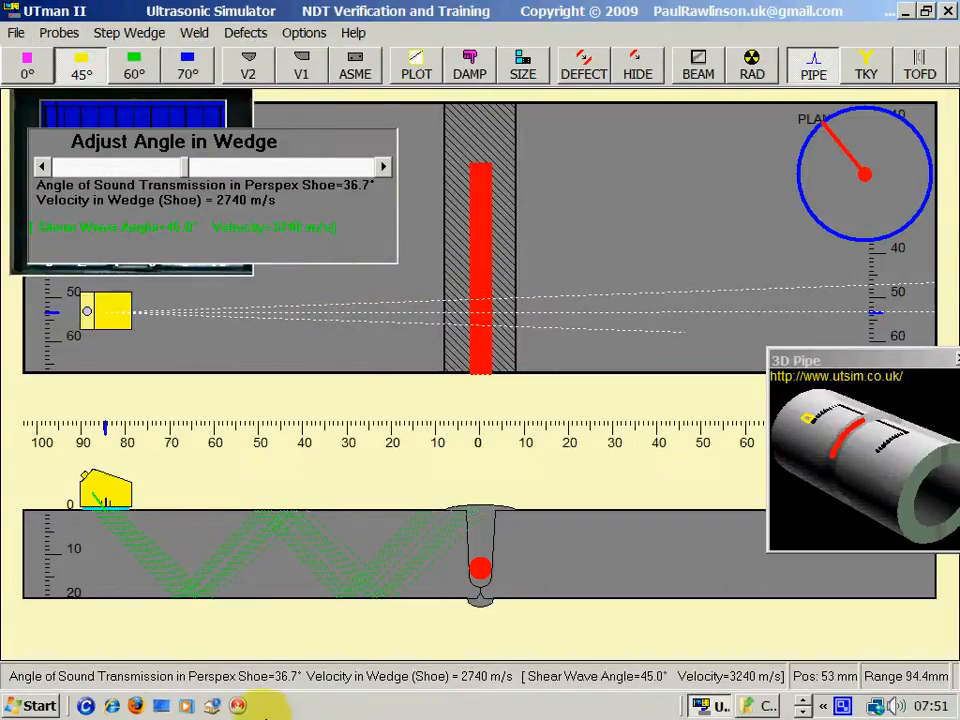
pyautogui.click(134, 65)
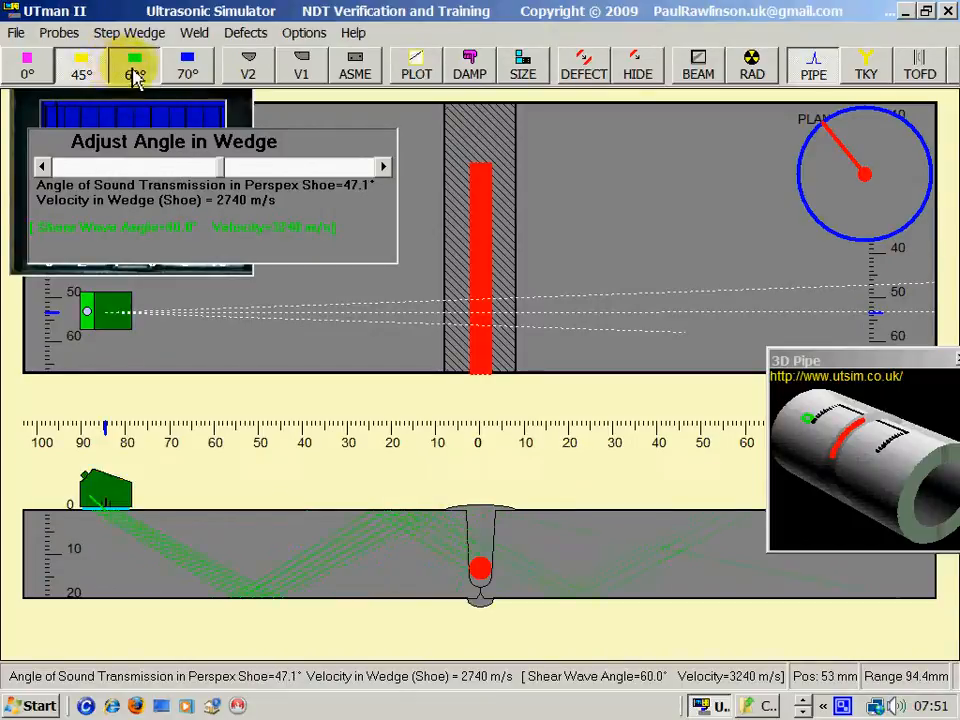
pyautogui.click(134, 65)
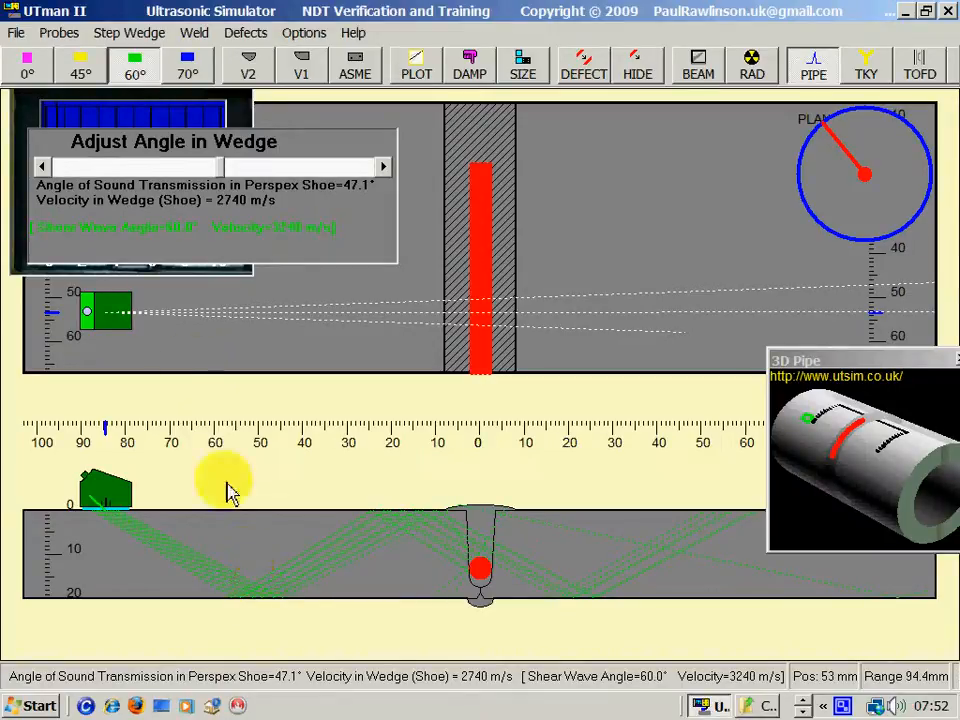
pyautogui.moveTo(237, 247)
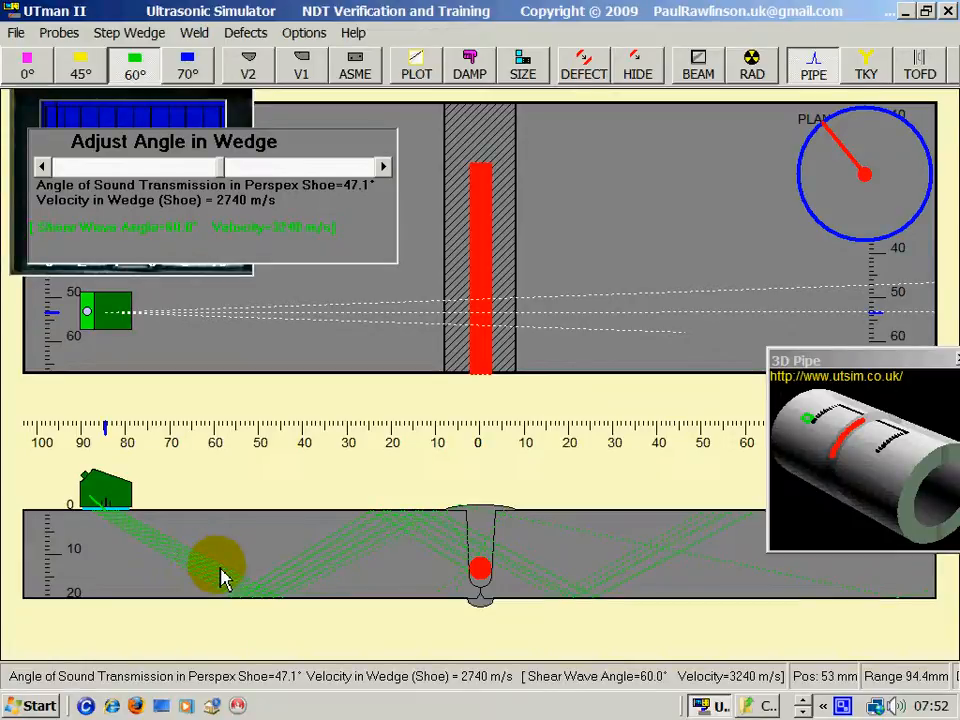
pyautogui.click(27, 64)
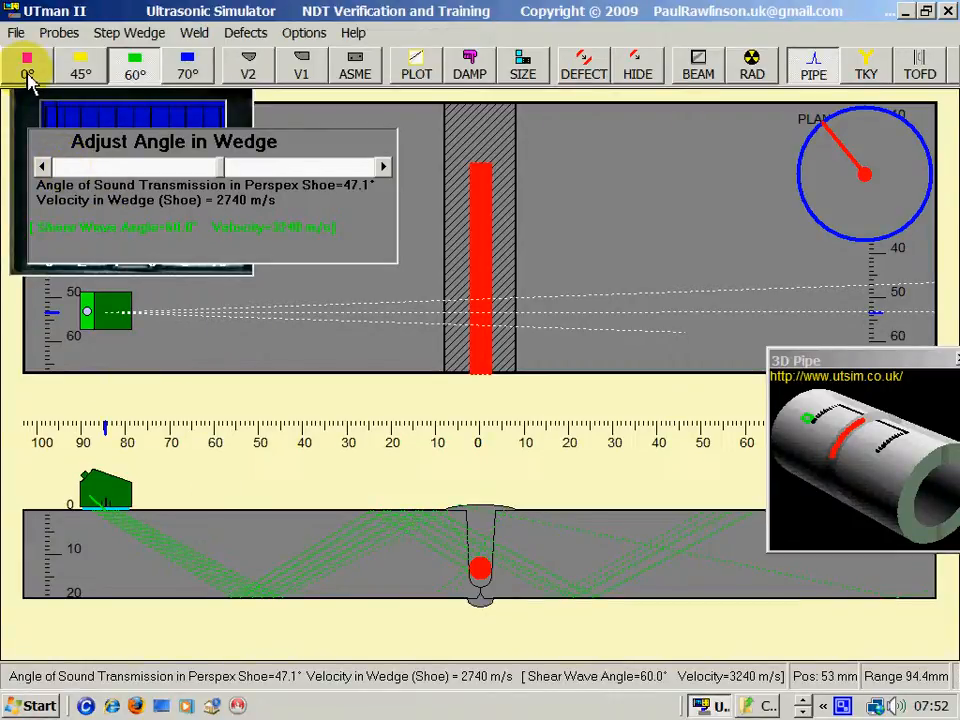
# - Select the 0° probe and raise its wedge angle to 35.0°, giving a 44.0° shear beam
pyautogui.click(27, 64)
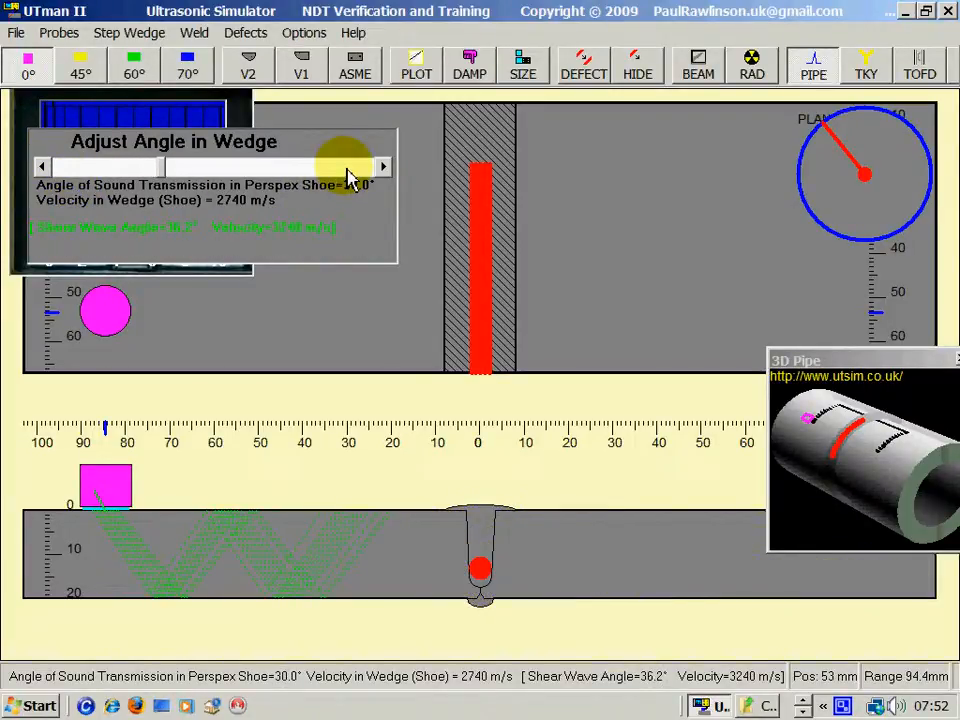
pyautogui.click(384, 166)
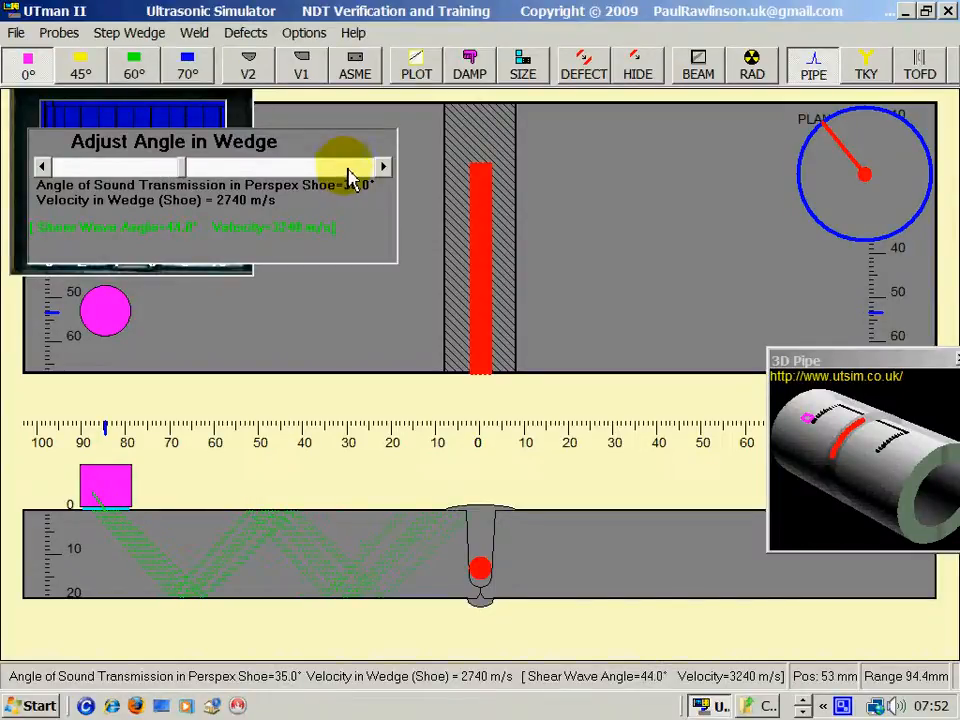